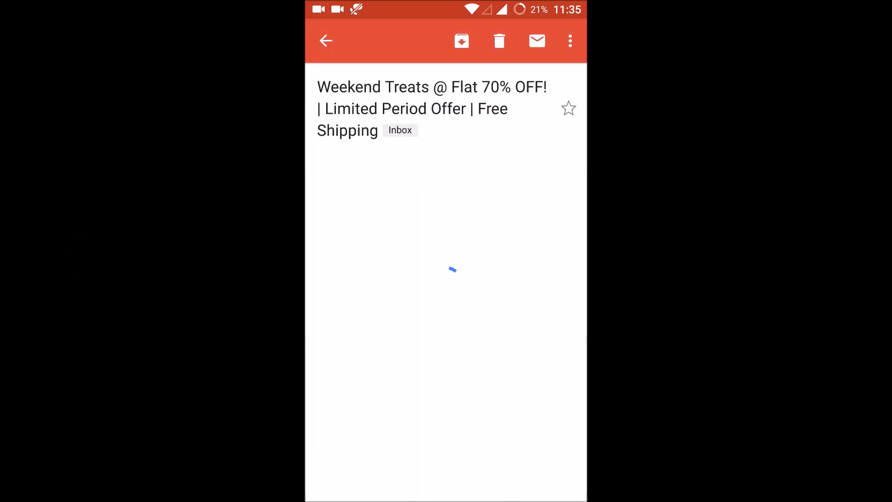
Step: Leave the open promotional message and browse the Primary inbox list
{"action": "left_click", "coordinate": [325, 40]}
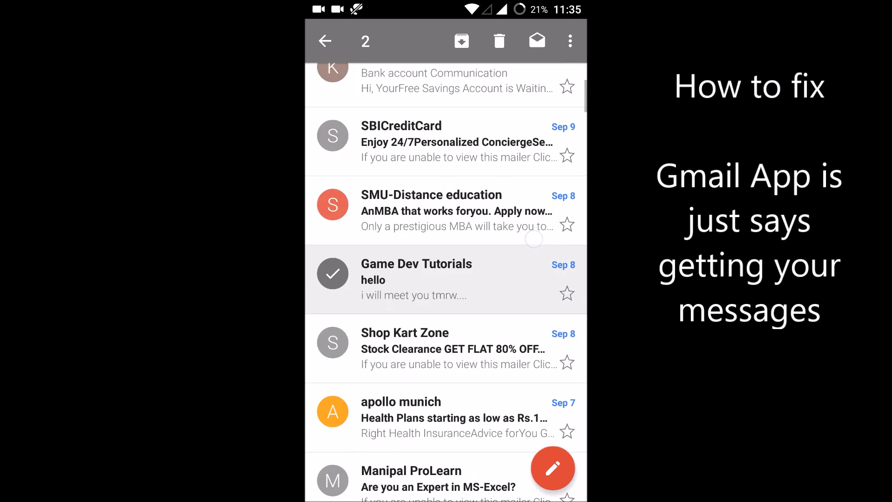
{"action": "scroll", "scroll_direction": "down", "scroll_amount": 3}
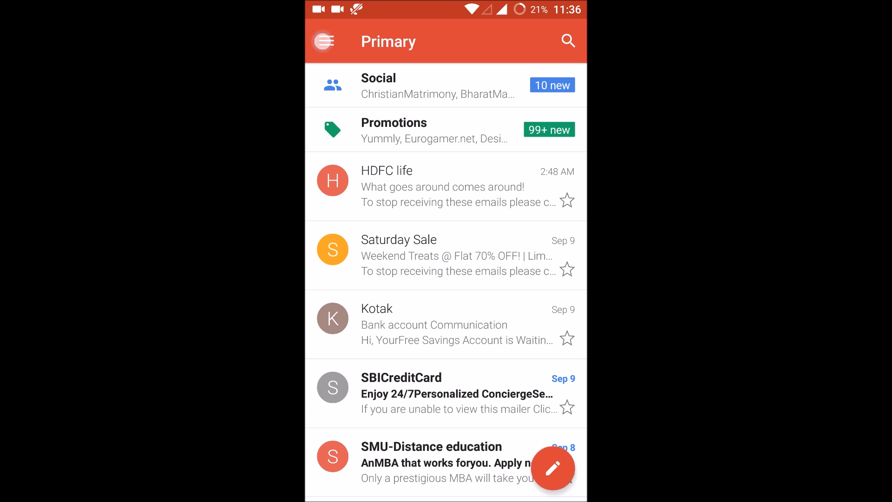
Step: Reach Settings > Accounts > Google and view the second Google account's sync page
{"action": "left_click", "coordinate": [324, 41]}
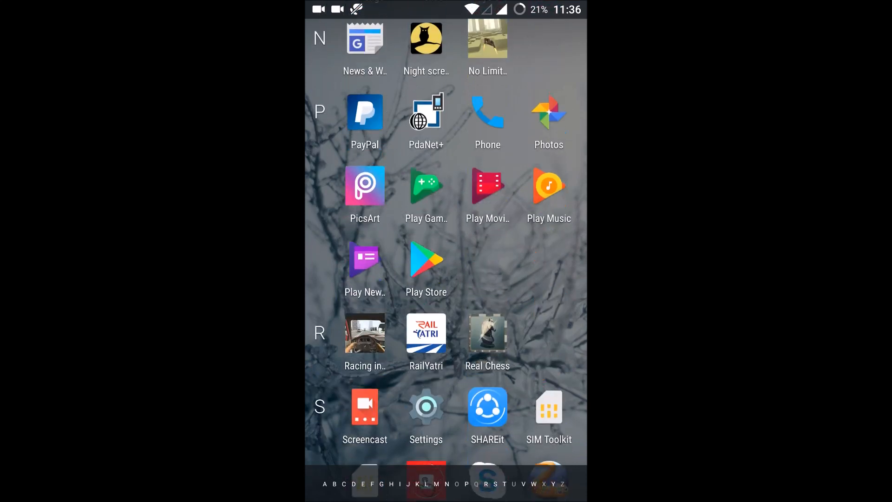
{"action": "left_click", "coordinate": [424, 409]}
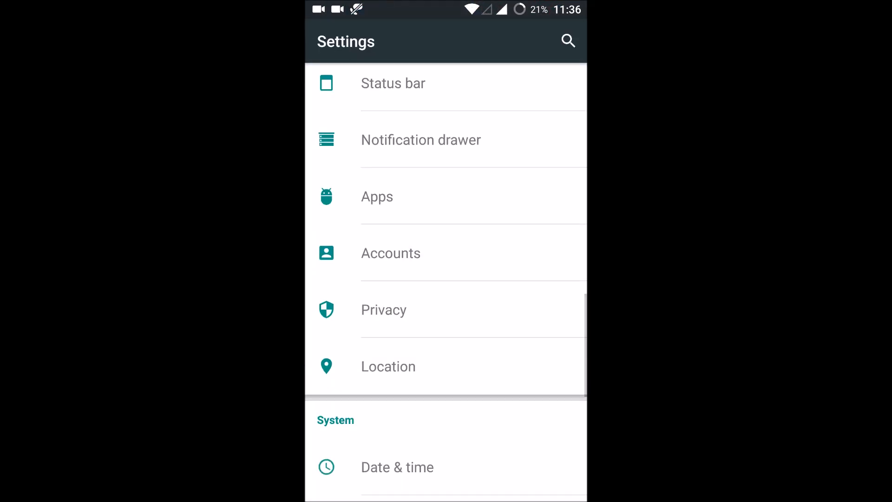
{"action": "left_click", "coordinate": [391, 252]}
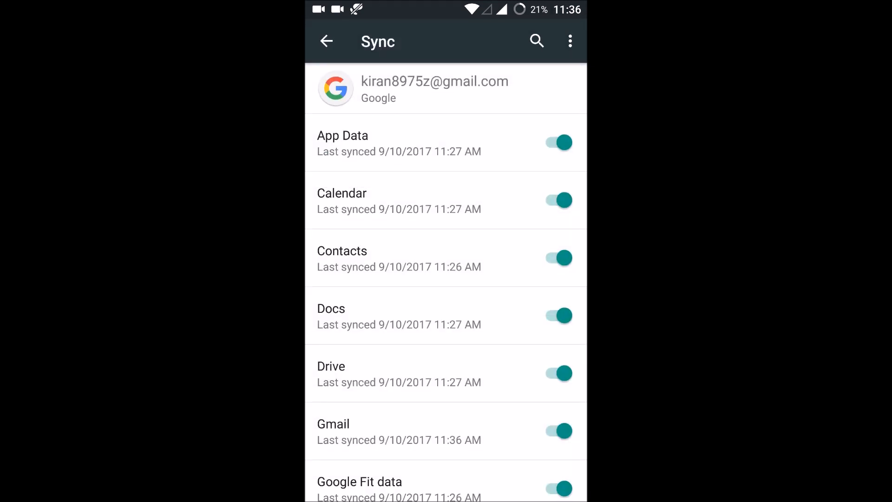
{"action": "left_click", "coordinate": [327, 41]}
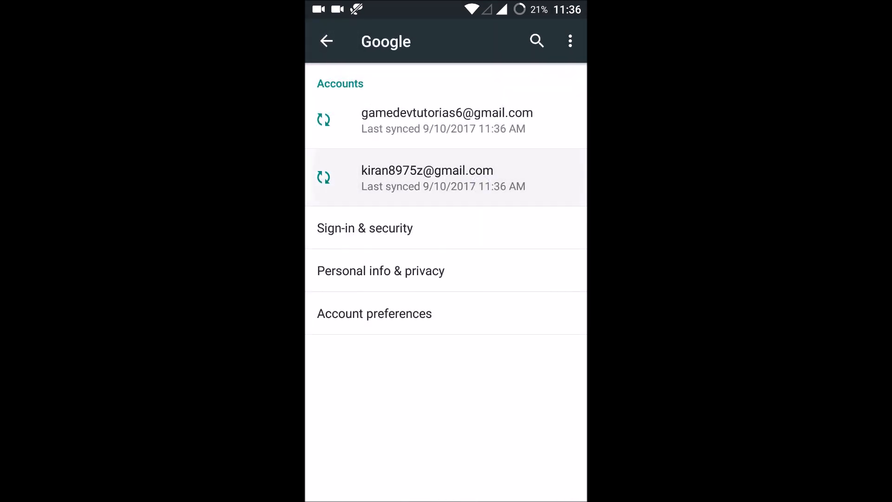
{"action": "left_click", "coordinate": [427, 177]}
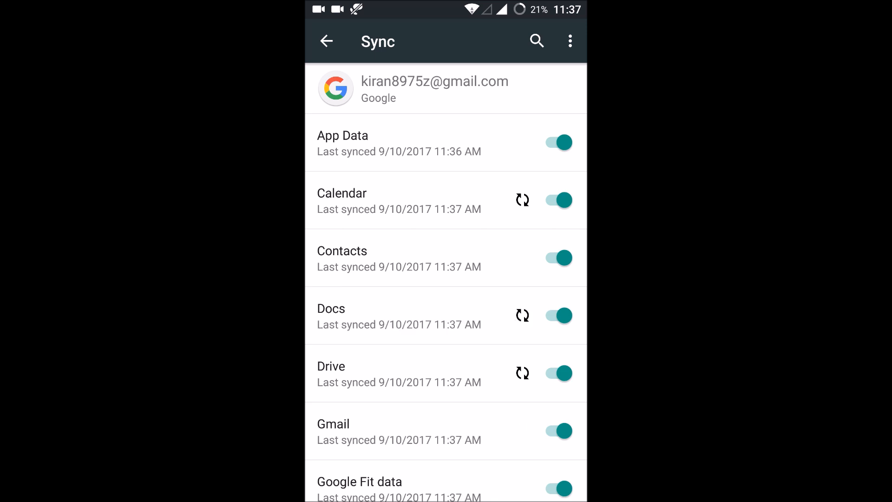
Step: Remove the second Google account via the menu's Remove account, confirming, and return to Accounts
{"action": "left_click", "coordinate": [569, 41]}
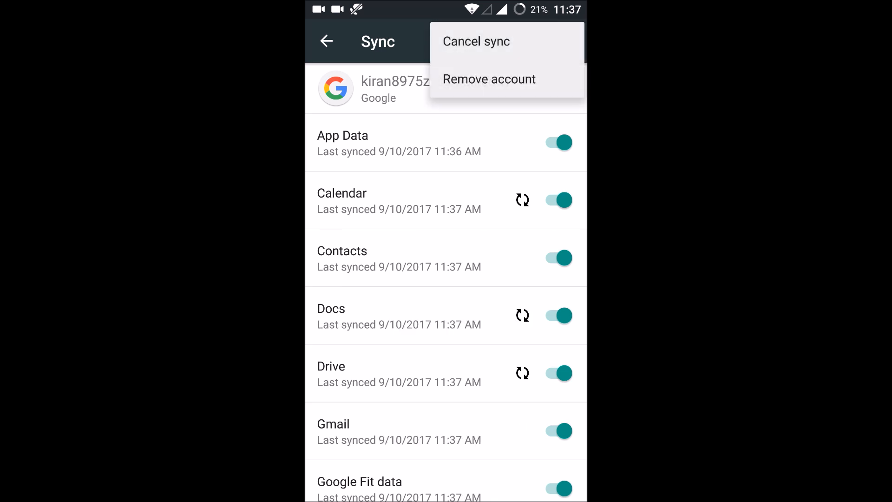
{"action": "left_click", "coordinate": [488, 79]}
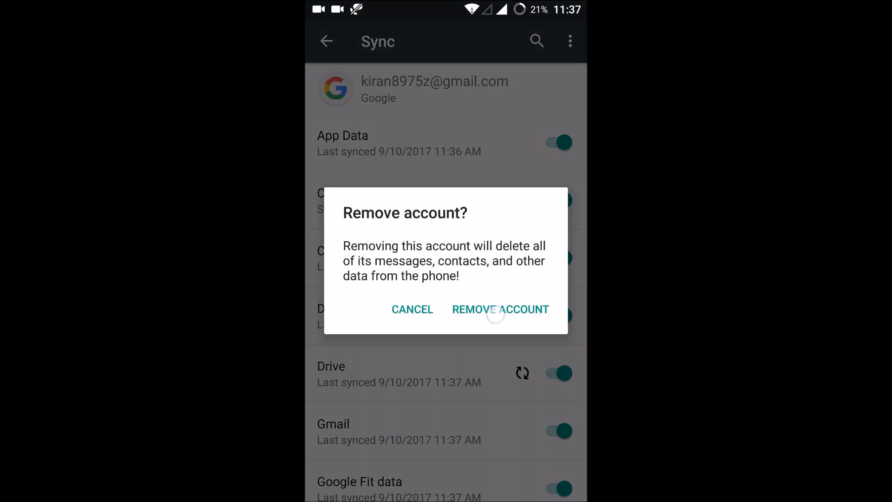
{"action": "left_click", "coordinate": [500, 308]}
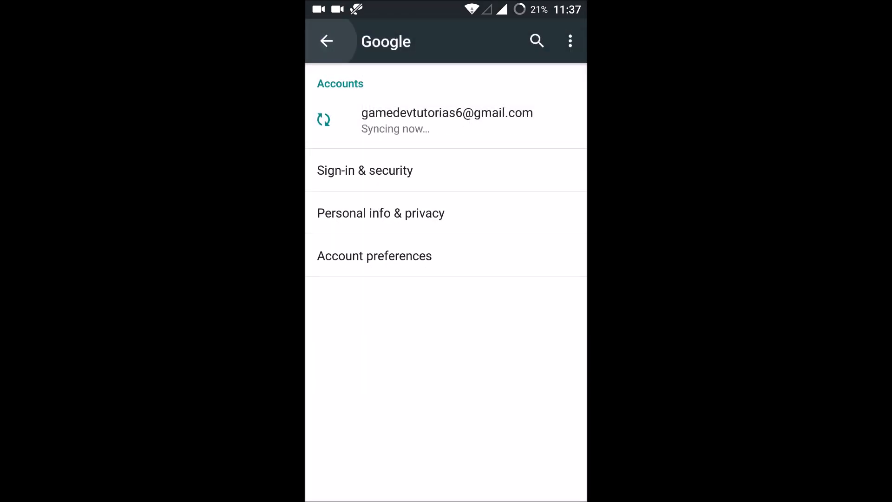
{"action": "left_click", "coordinate": [326, 40]}
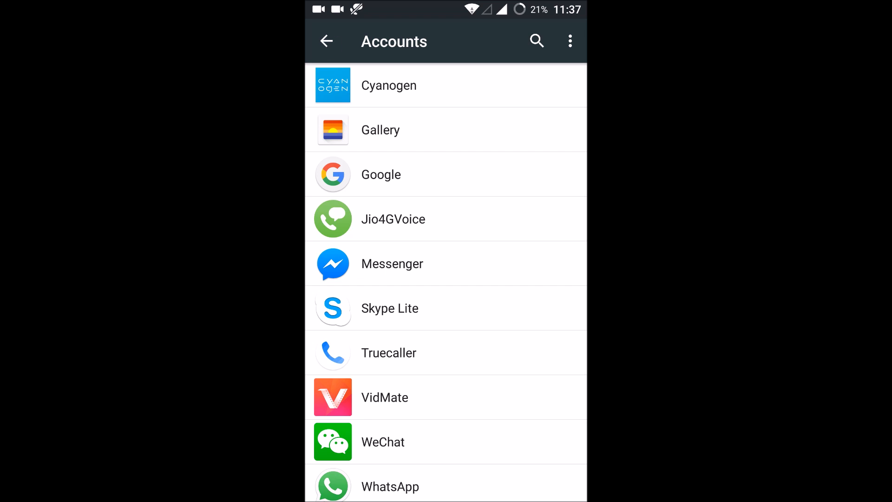
Step: Return to Accounts and start Add account, reaching Google's sign-in screen
{"action": "left_click", "coordinate": [326, 41]}
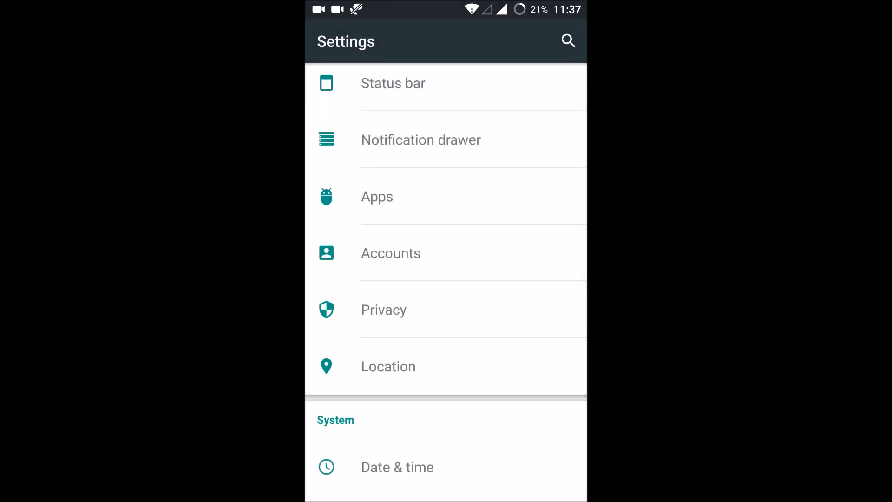
{"action": "left_click", "coordinate": [391, 253]}
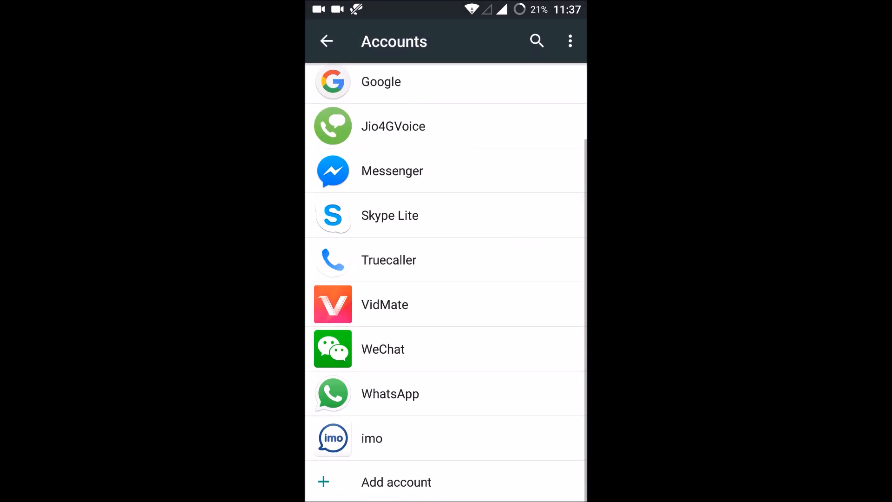
{"action": "left_click", "coordinate": [396, 482]}
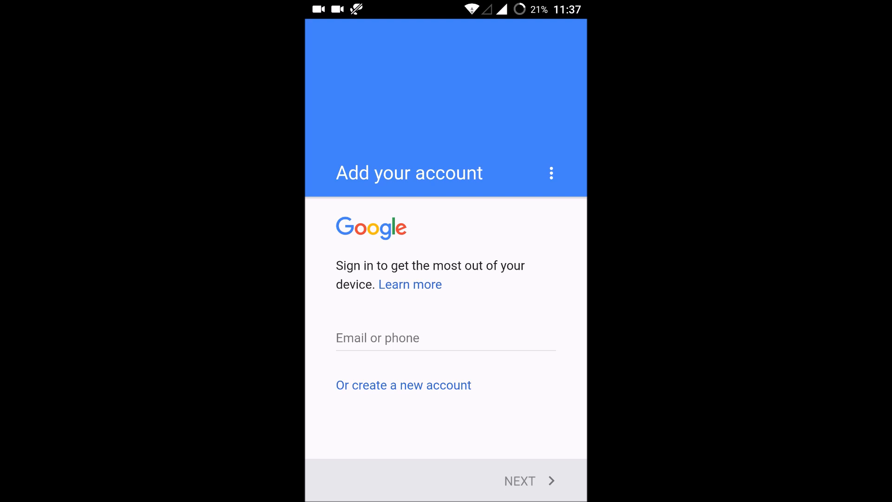
Step: Sign in with the removed account's email and password, accept the terms, and return to Settings
{"action": "left_click", "coordinate": [445, 337]}
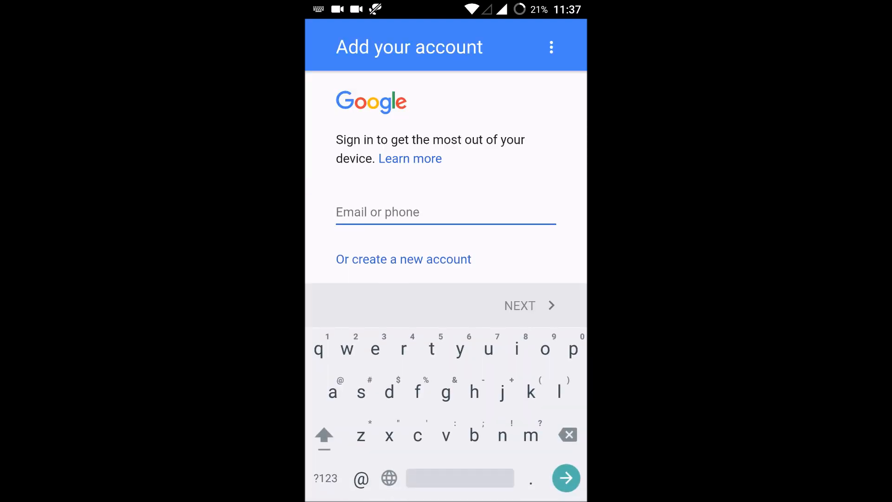
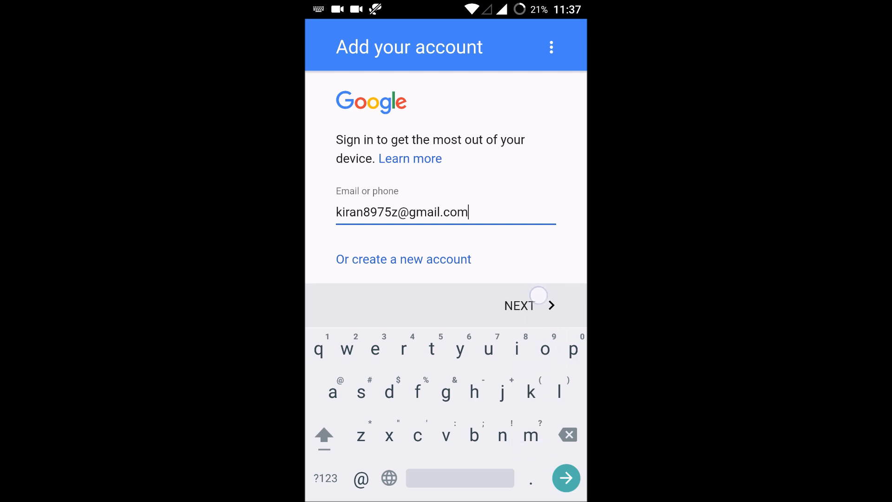
{"action": "left_click", "coordinate": [519, 305]}
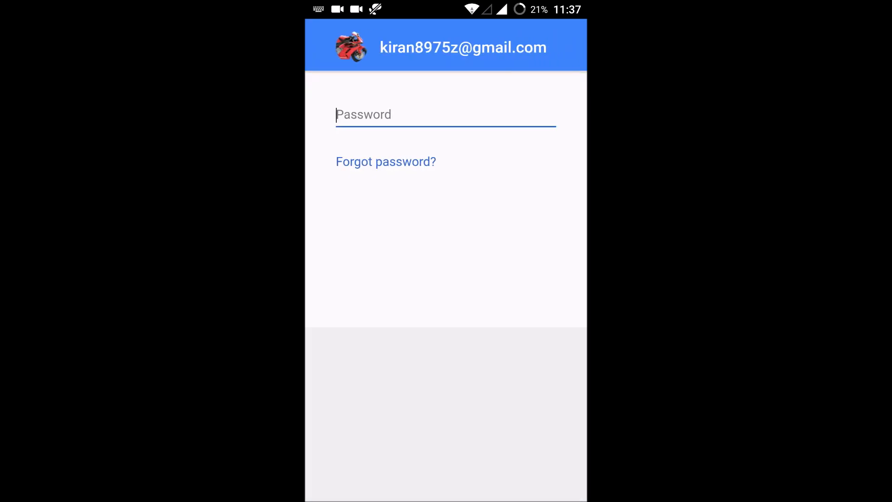
{"action": "type", "text": "9"}
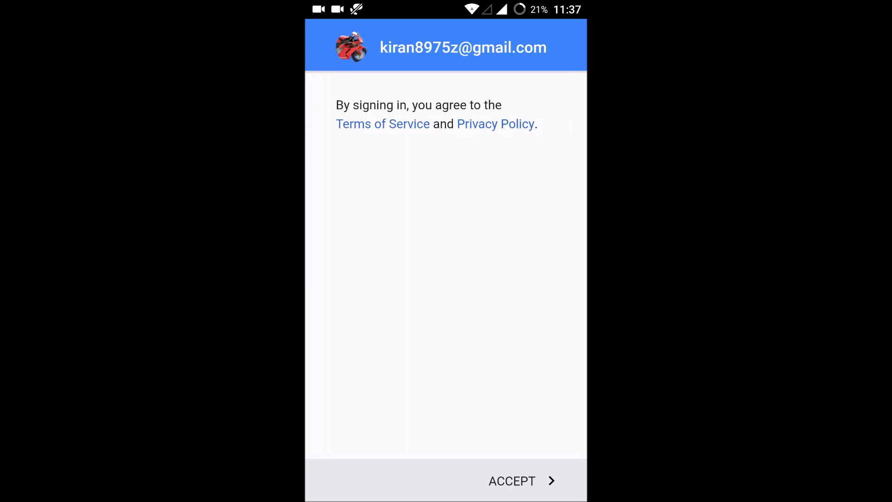
{"action": "left_click", "coordinate": [521, 481]}
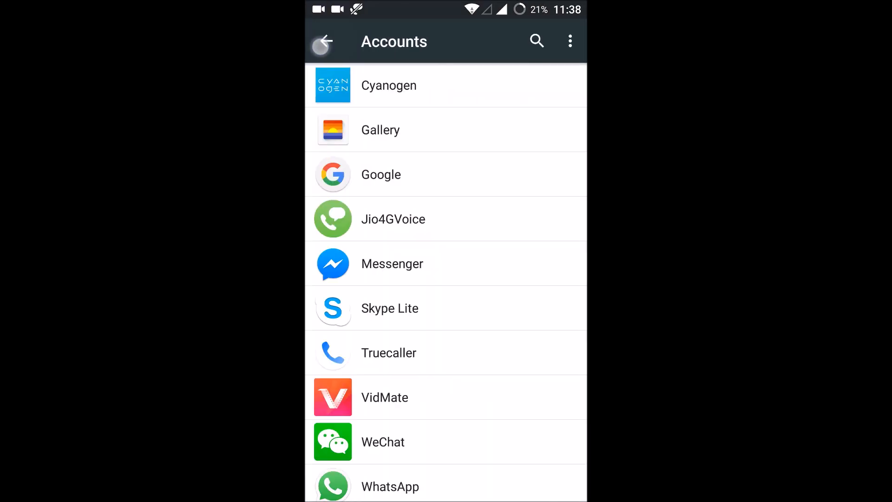
{"action": "left_click", "coordinate": [323, 42]}
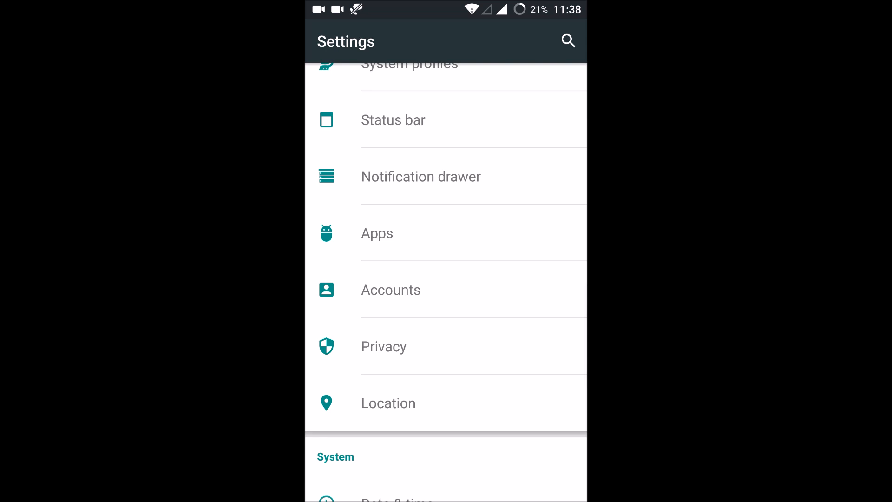